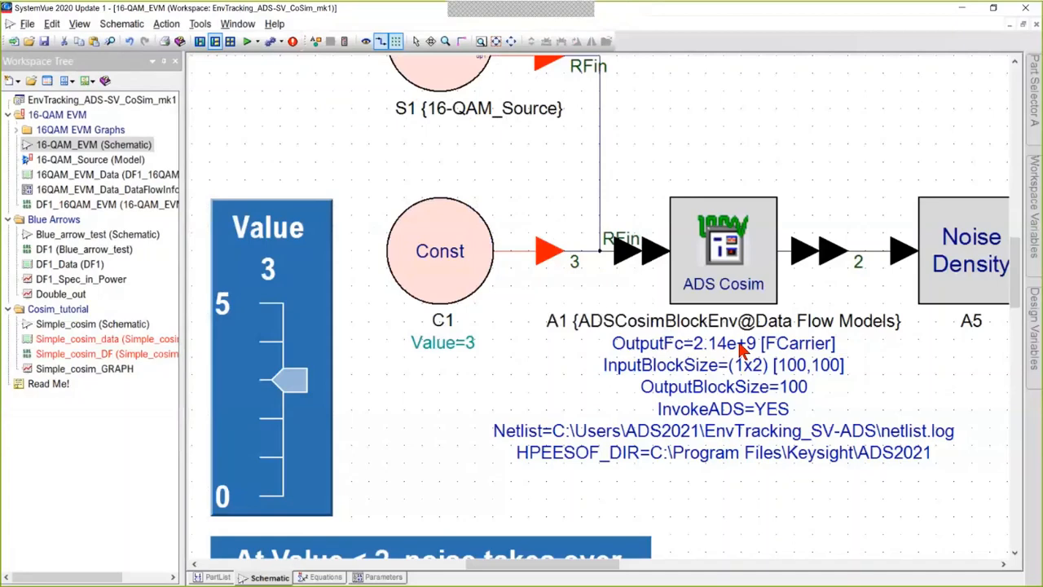
pyautogui.moveTo(738, 317)
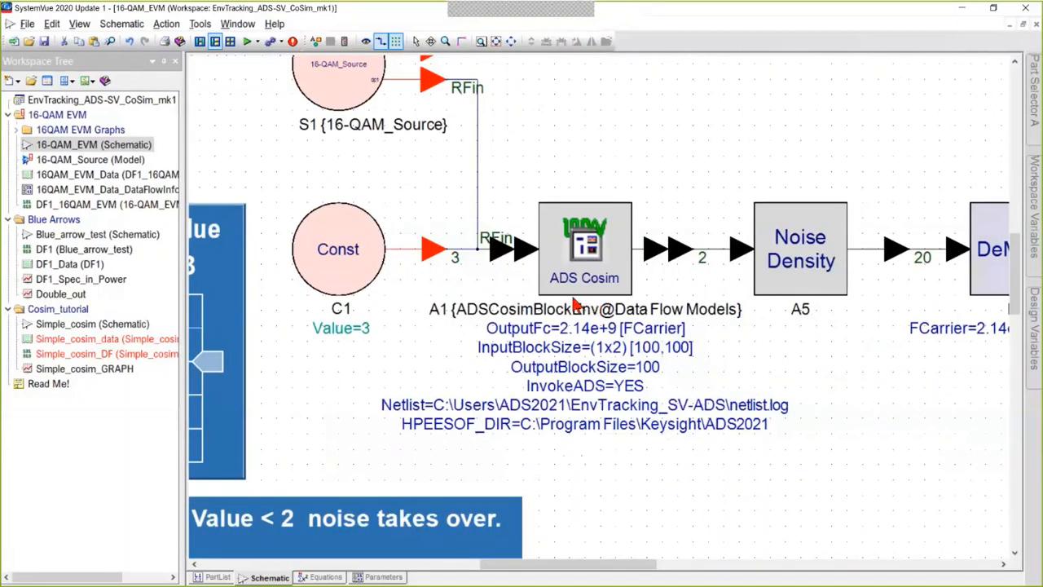
pyautogui.moveTo(624, 203)
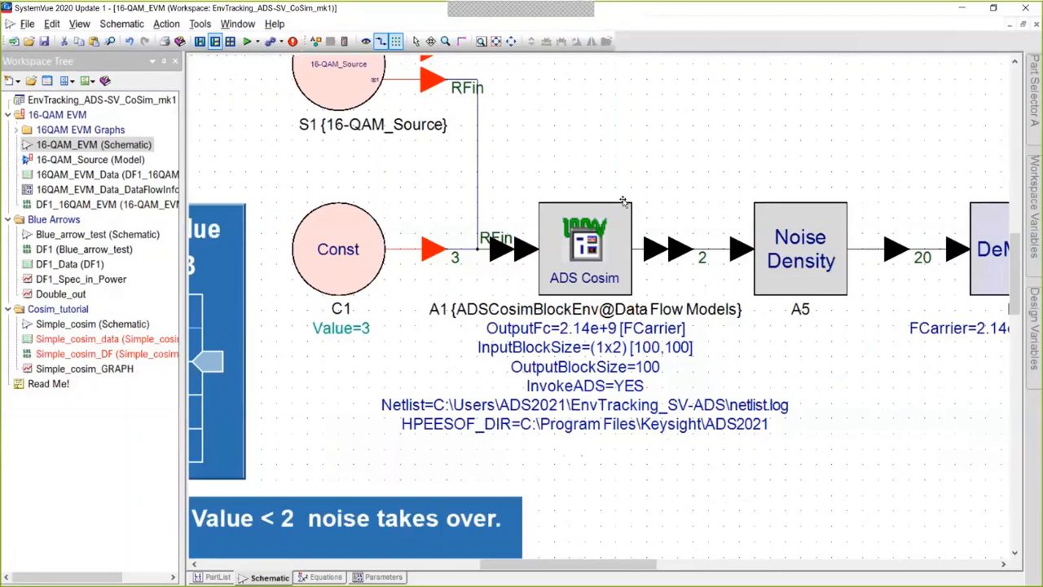
pyautogui.moveTo(534, 295)
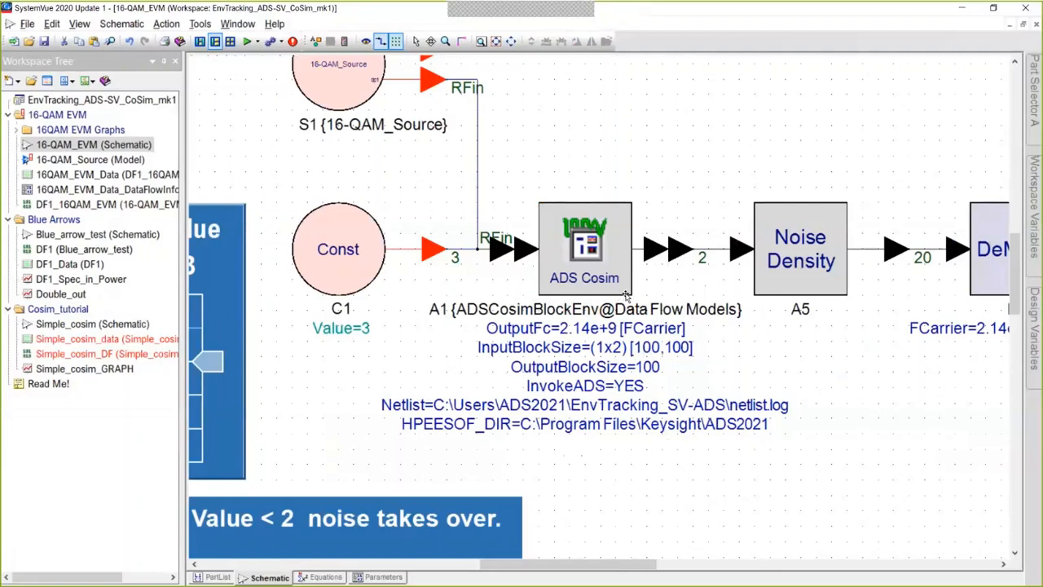
pyautogui.moveTo(593, 337)
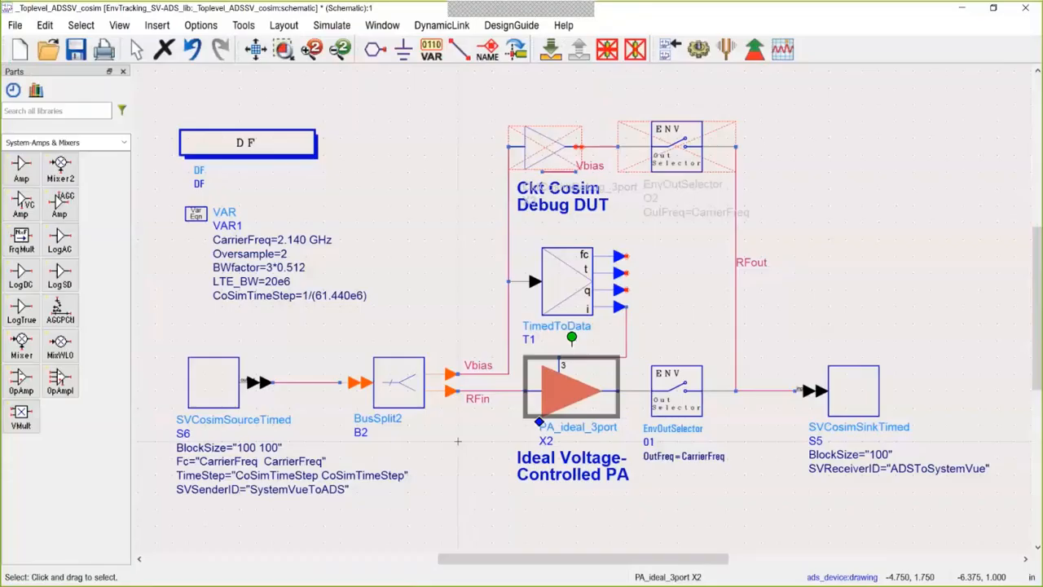
pyautogui.moveTo(984, 184)
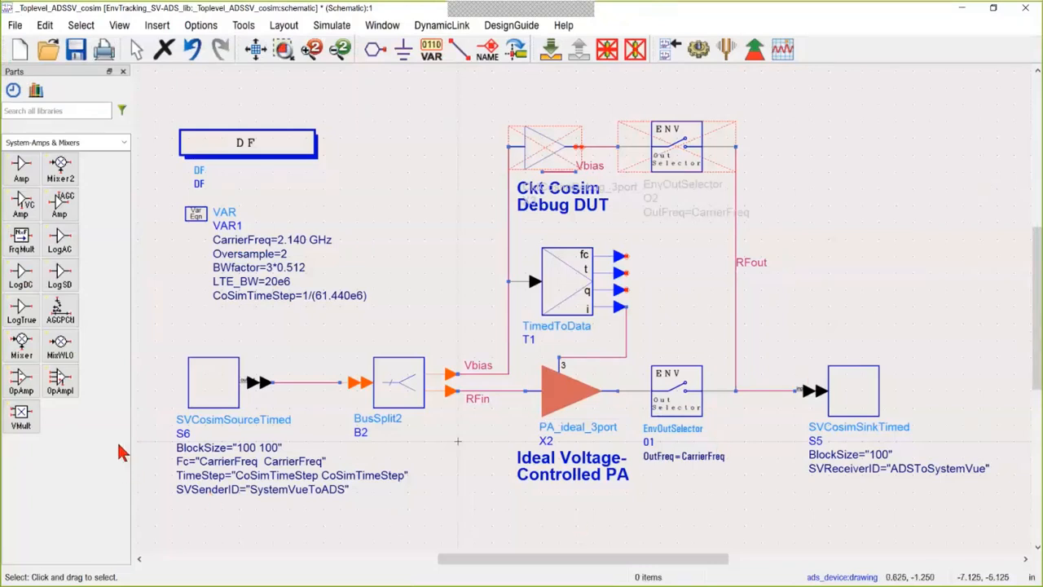
pyautogui.moveTo(120, 373)
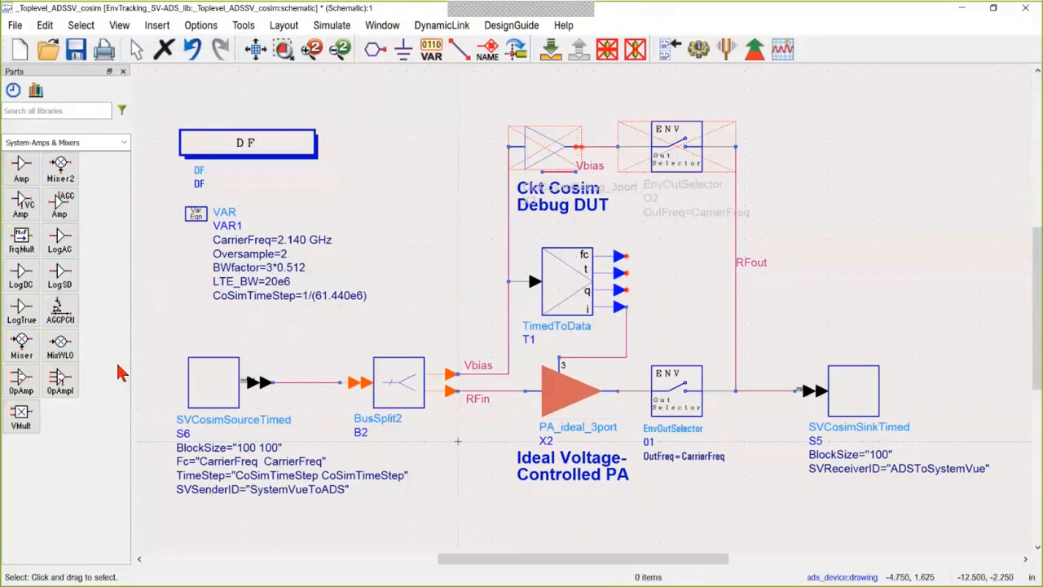
pyautogui.moveTo(216, 333)
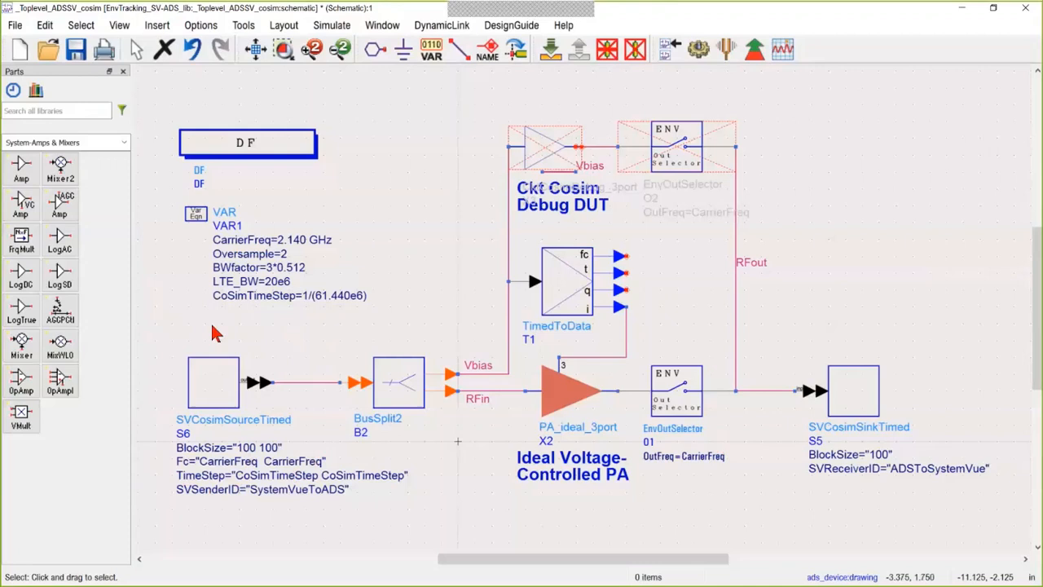
pyautogui.moveTo(183, 365)
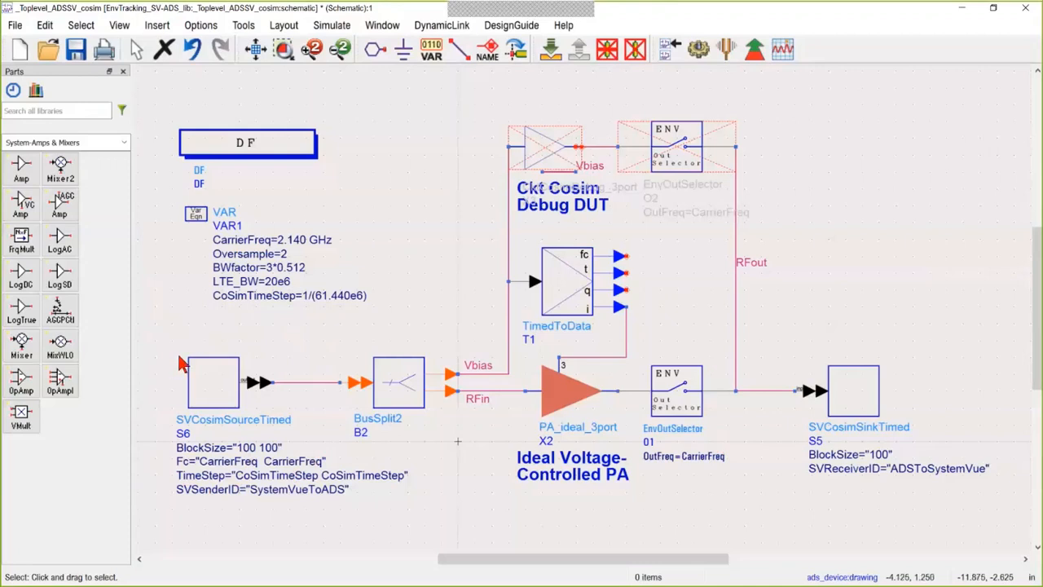
pyautogui.moveTo(777, 349)
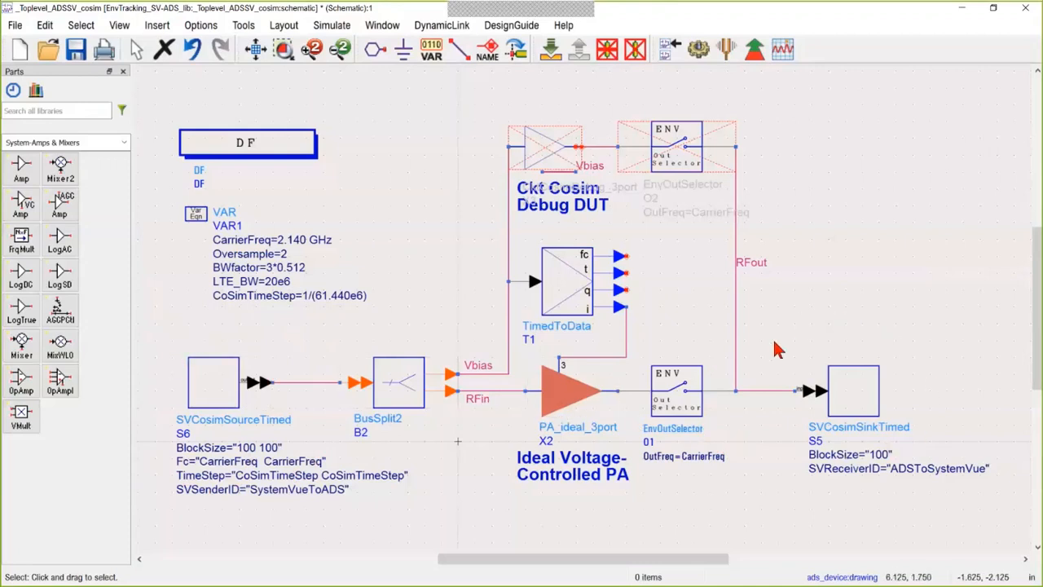
pyautogui.moveTo(851, 334)
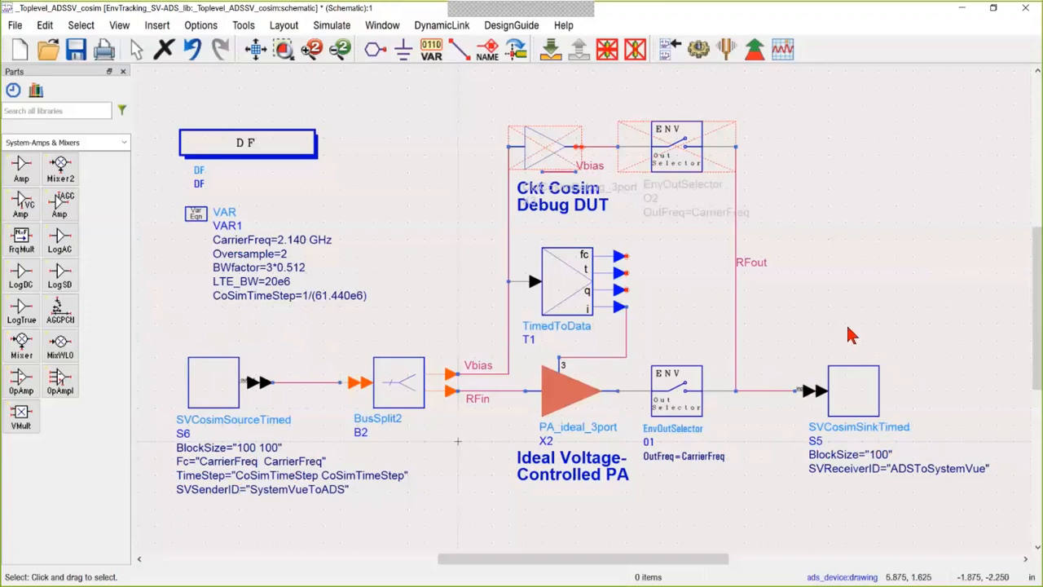
pyautogui.moveTo(843, 334)
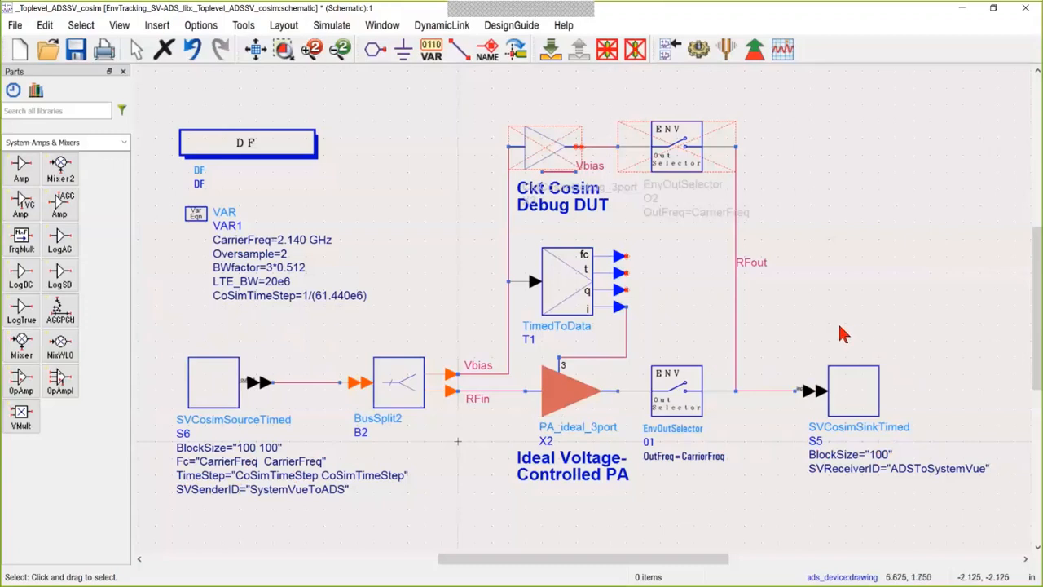
pyautogui.moveTo(631, 397)
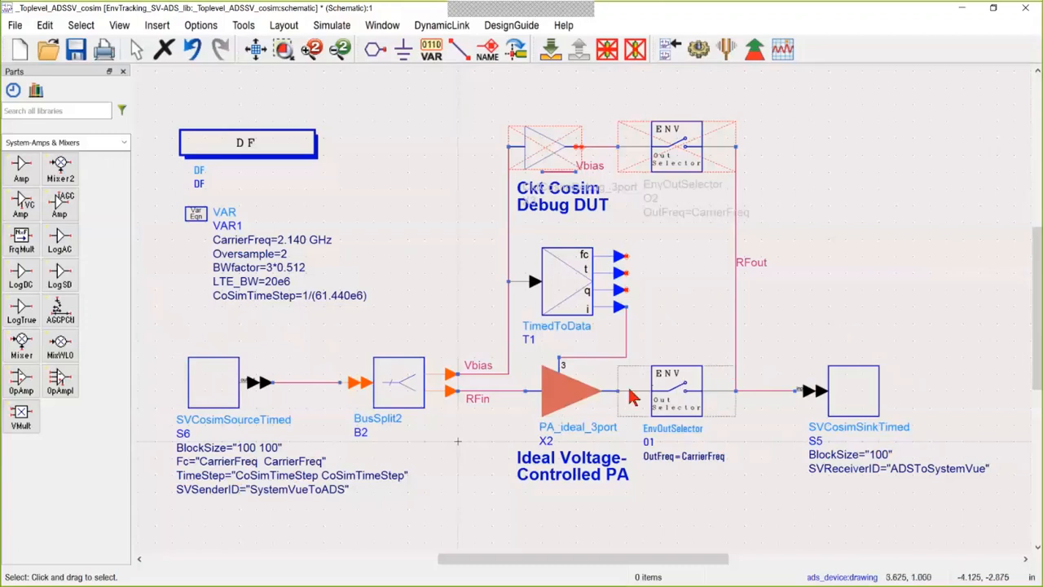
# Inspect the Ideal Voltage-Controlled PA block's internal circuit and zoom into its VAR1 variables.
pyautogui.click(571, 392)
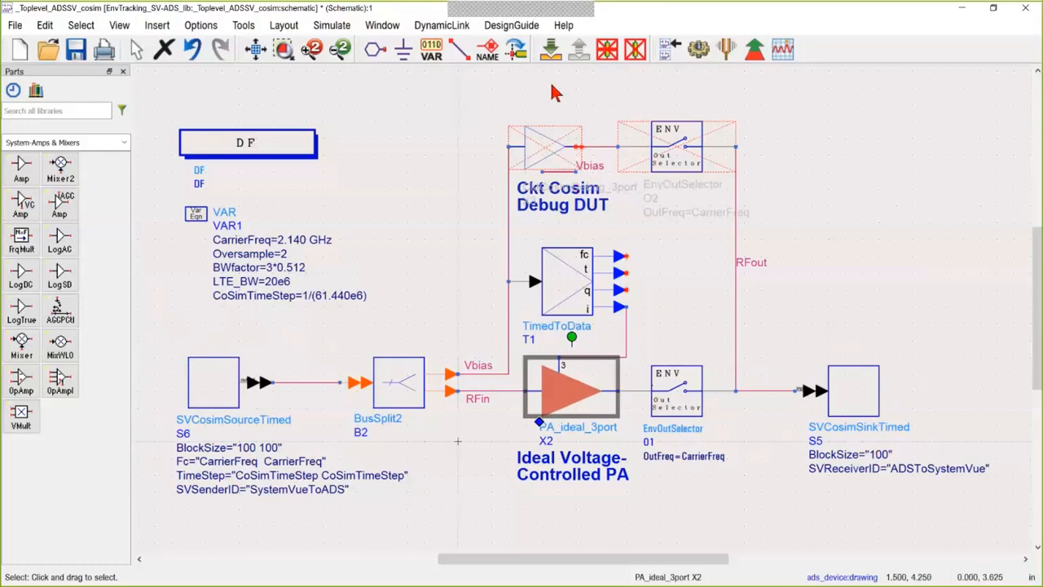
pyautogui.click(550, 49)
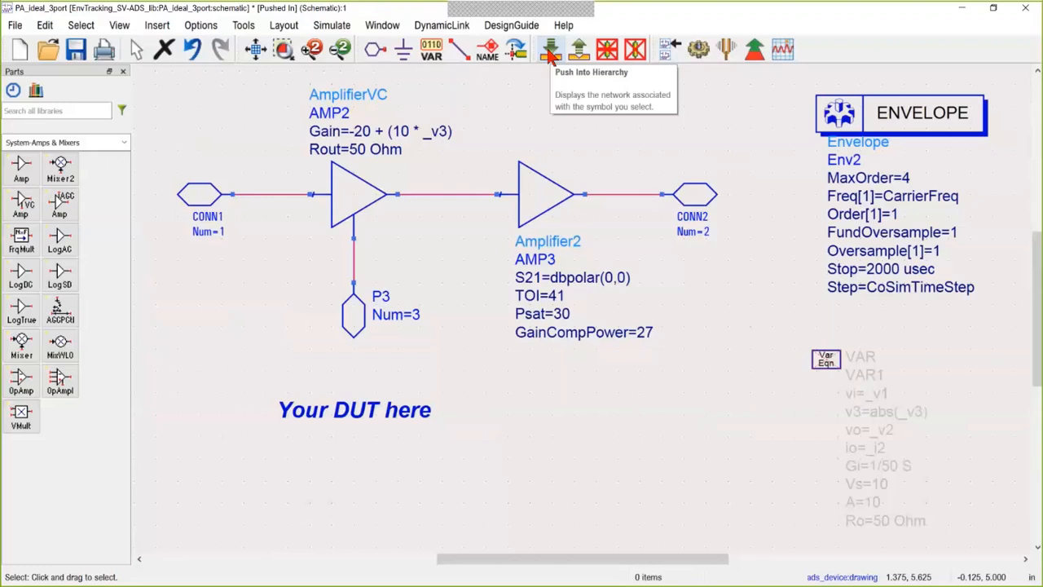
pyautogui.moveTo(440, 114)
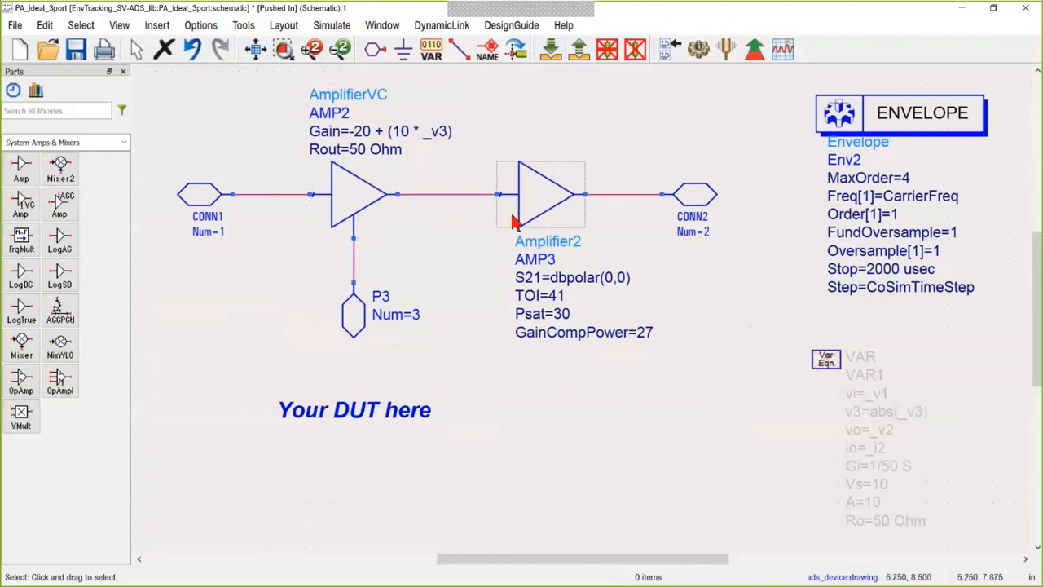
pyautogui.moveTo(570, 224)
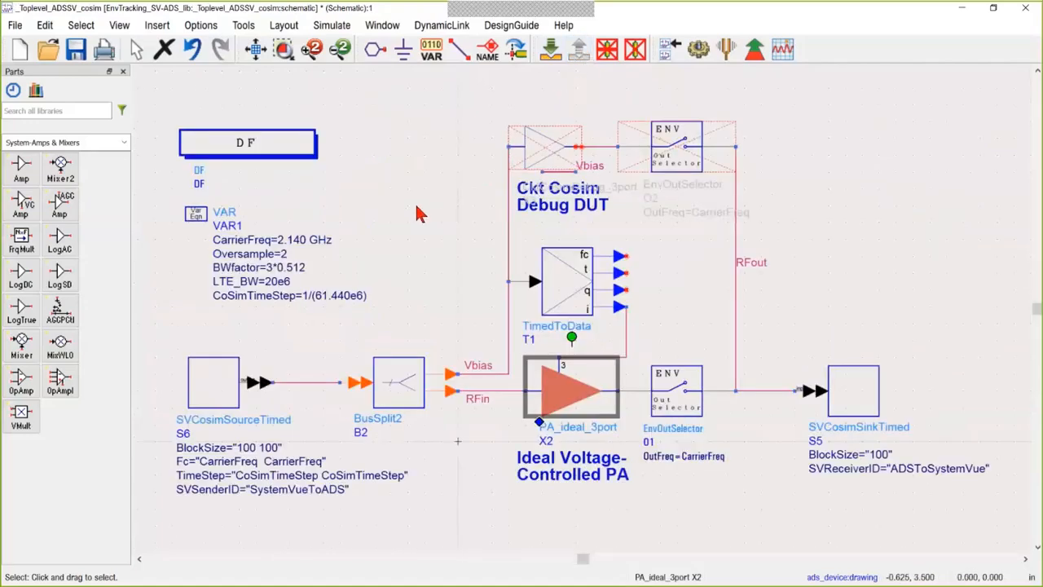
pyautogui.click(363, 241)
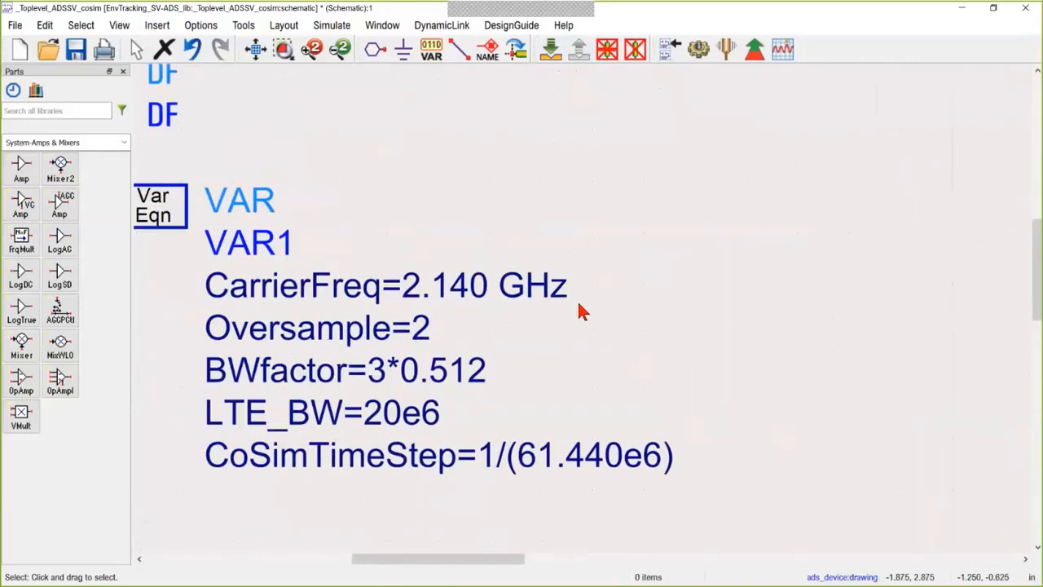
pyautogui.moveTo(210, 261)
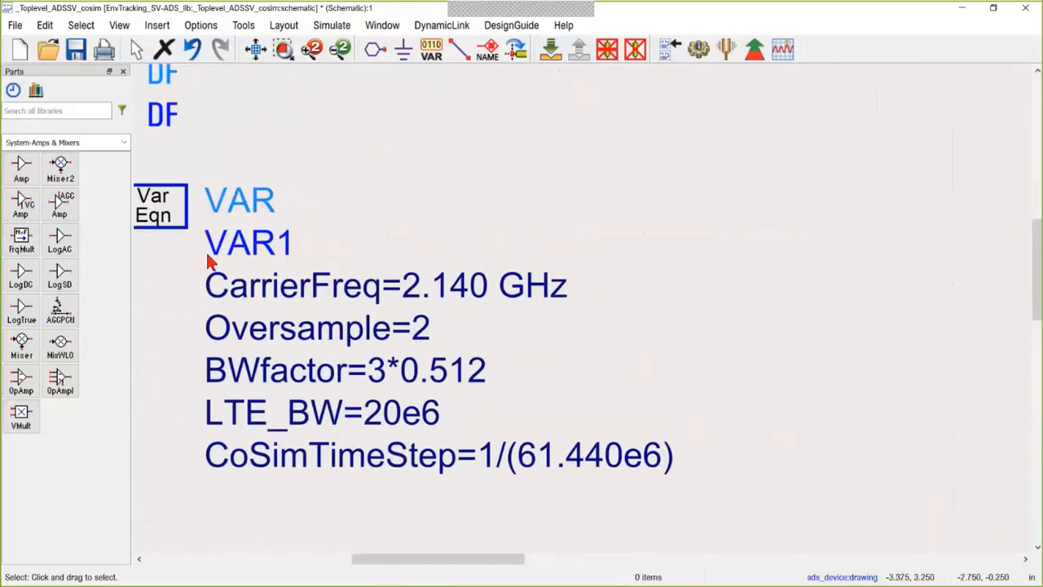
pyautogui.moveTo(619, 320)
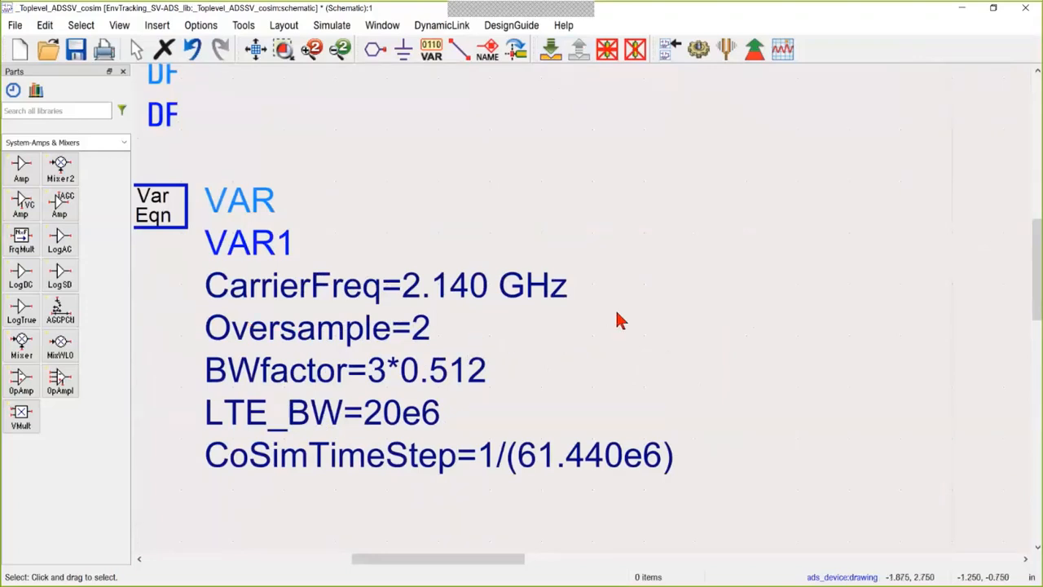
pyautogui.moveTo(160, 320)
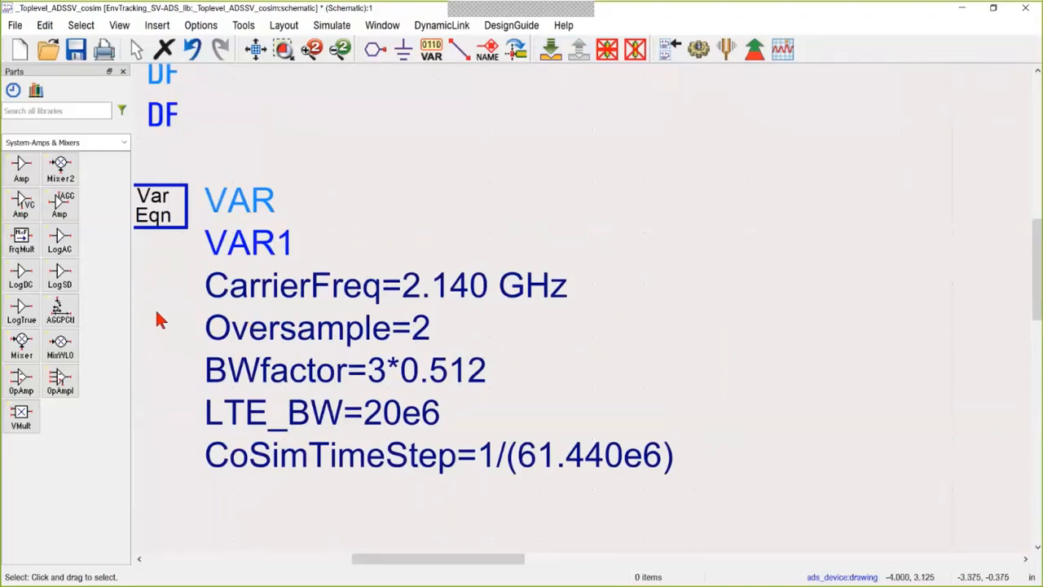
pyautogui.moveTo(542, 332)
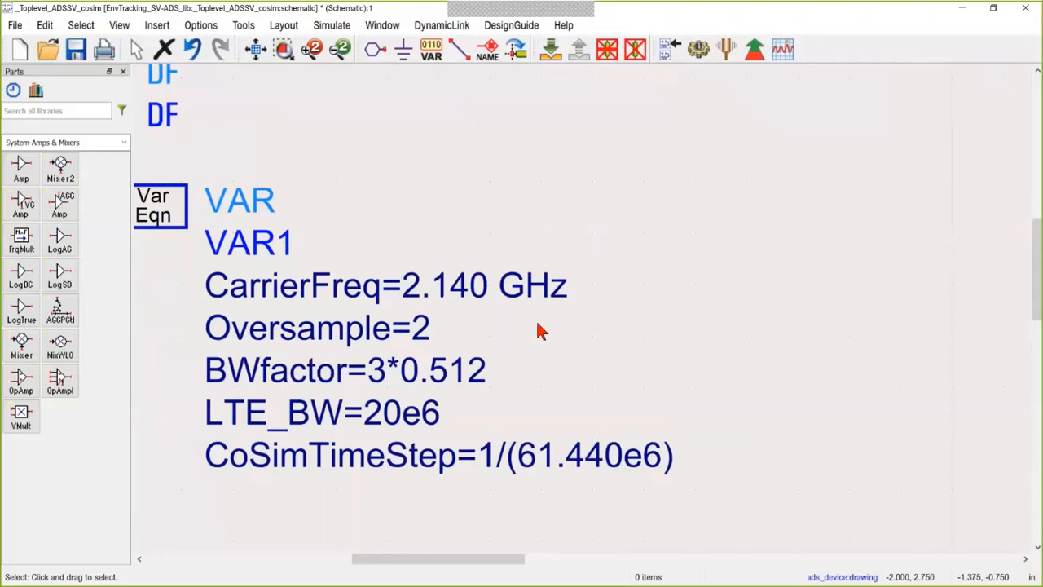
pyautogui.moveTo(365, 483)
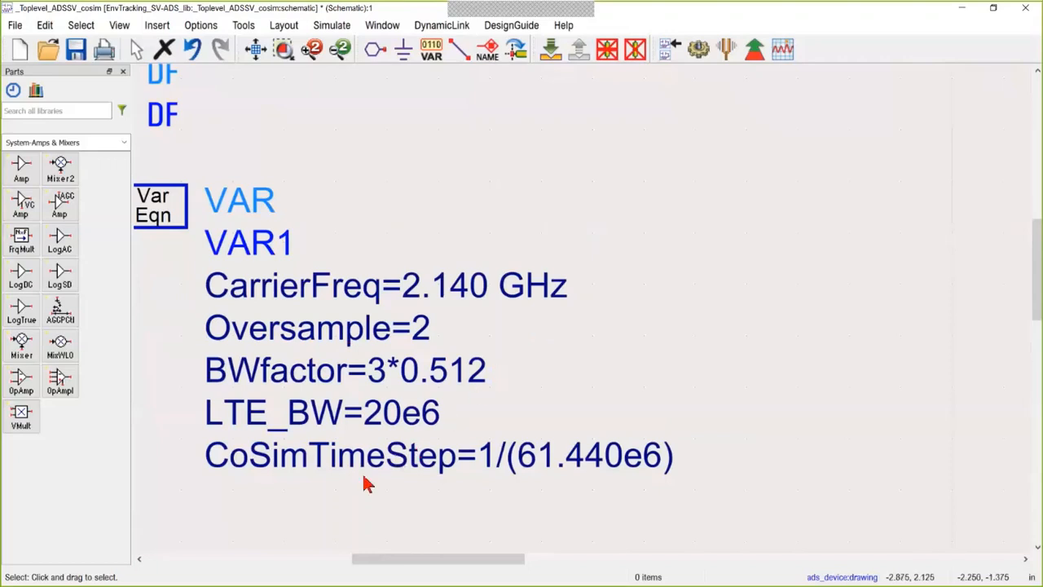
pyautogui.moveTo(463, 486)
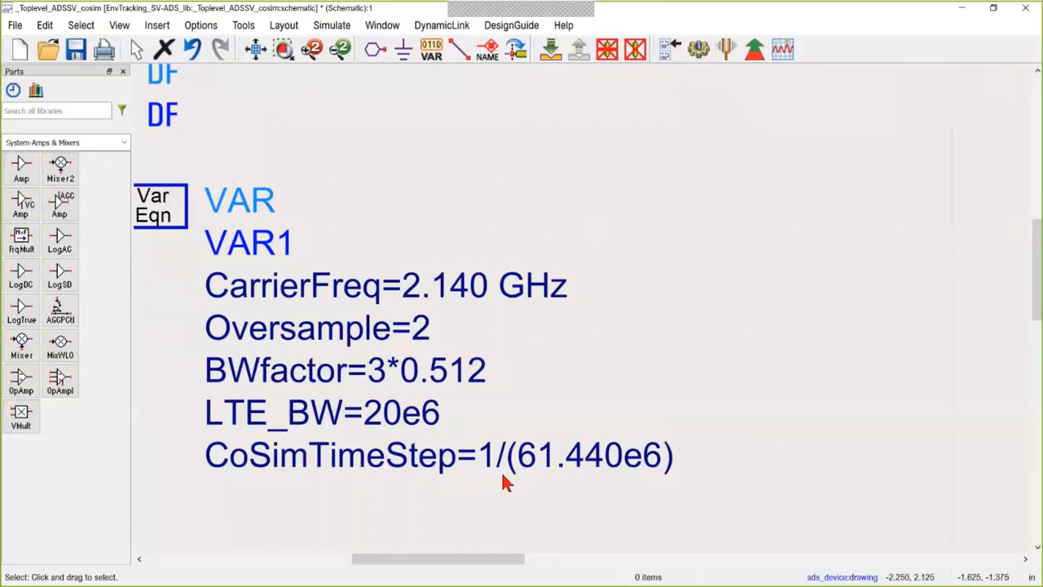
pyautogui.moveTo(626, 485)
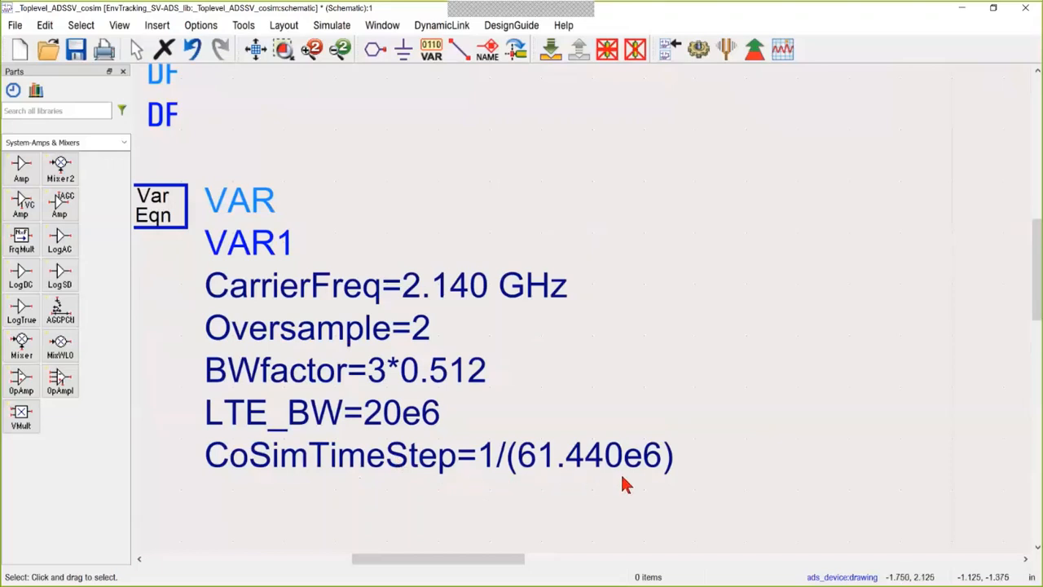
pyautogui.moveTo(631, 483)
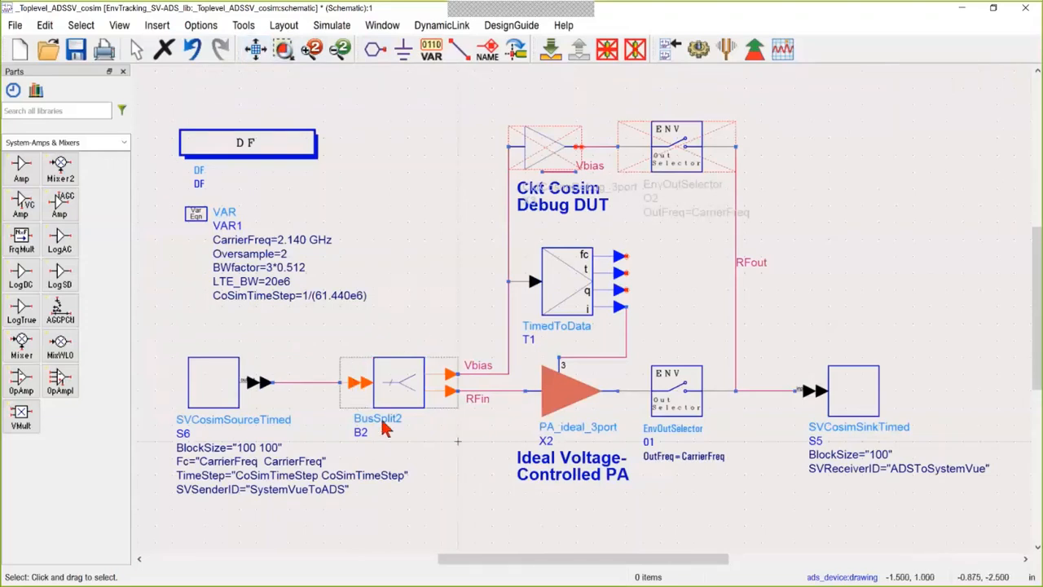
pyautogui.moveTo(391, 397)
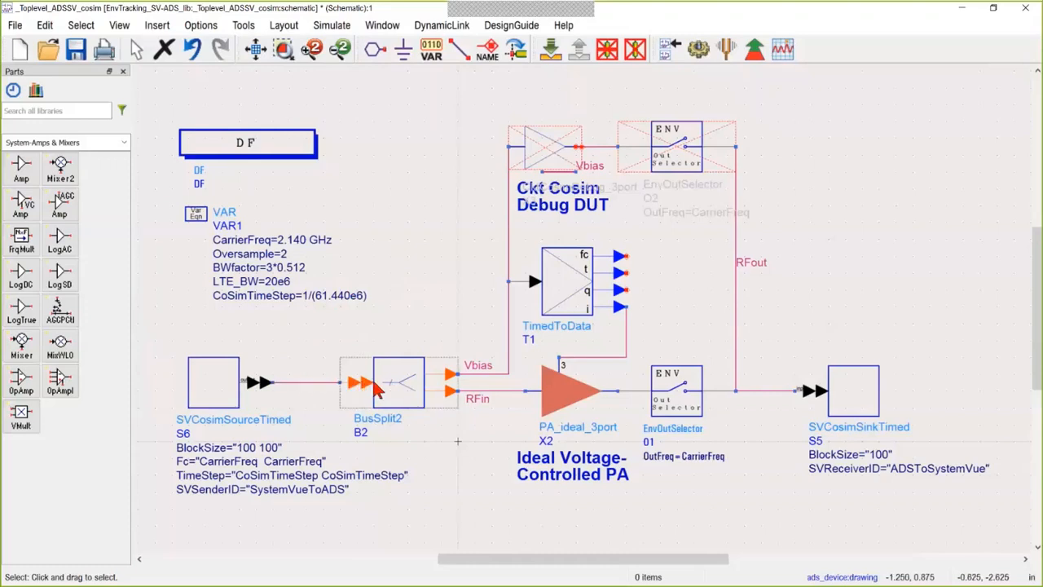
pyautogui.moveTo(422, 393)
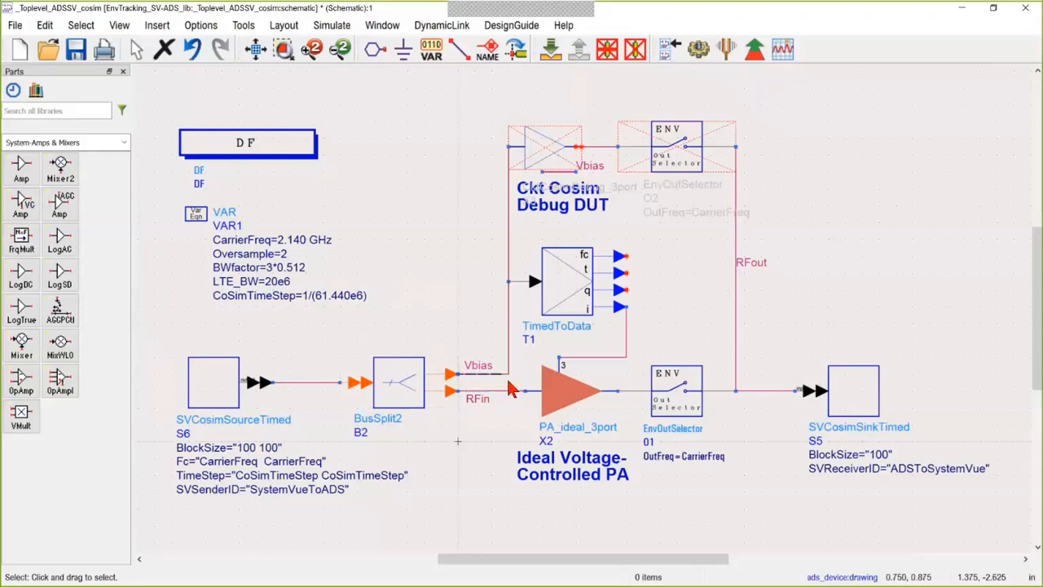
pyautogui.moveTo(551, 395)
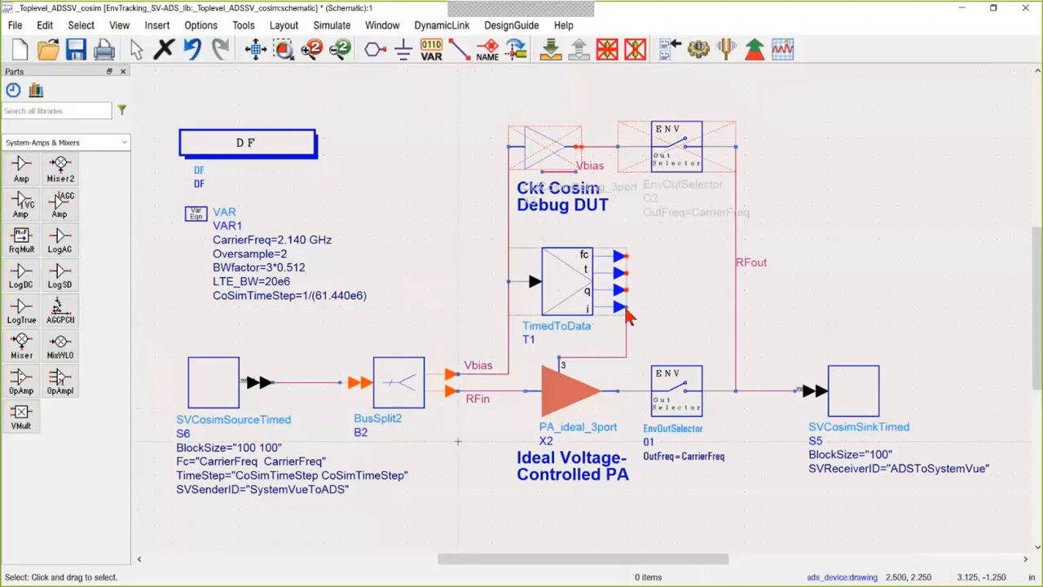
pyautogui.moveTo(563, 375)
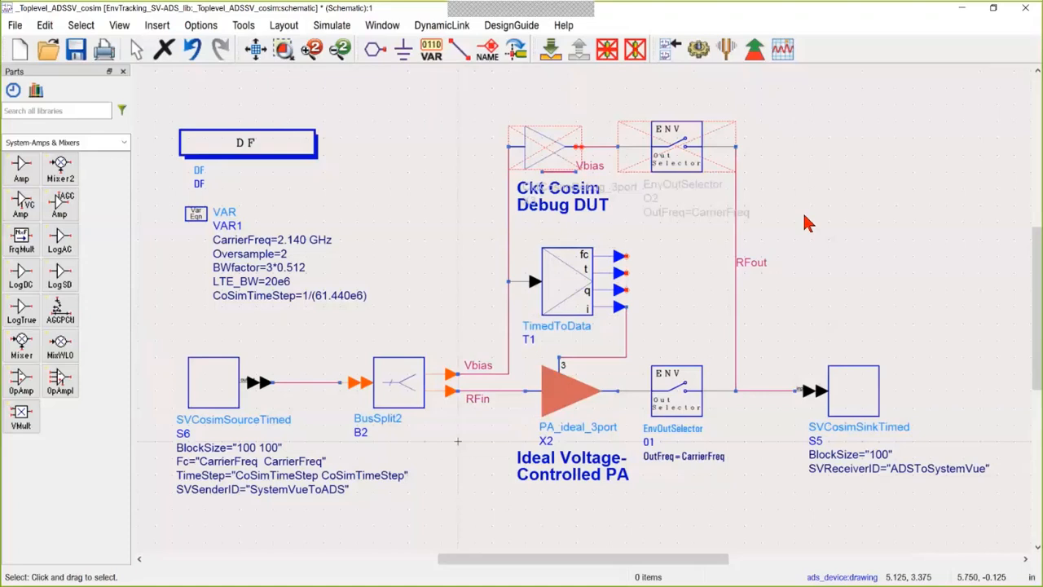
pyautogui.moveTo(395, 422)
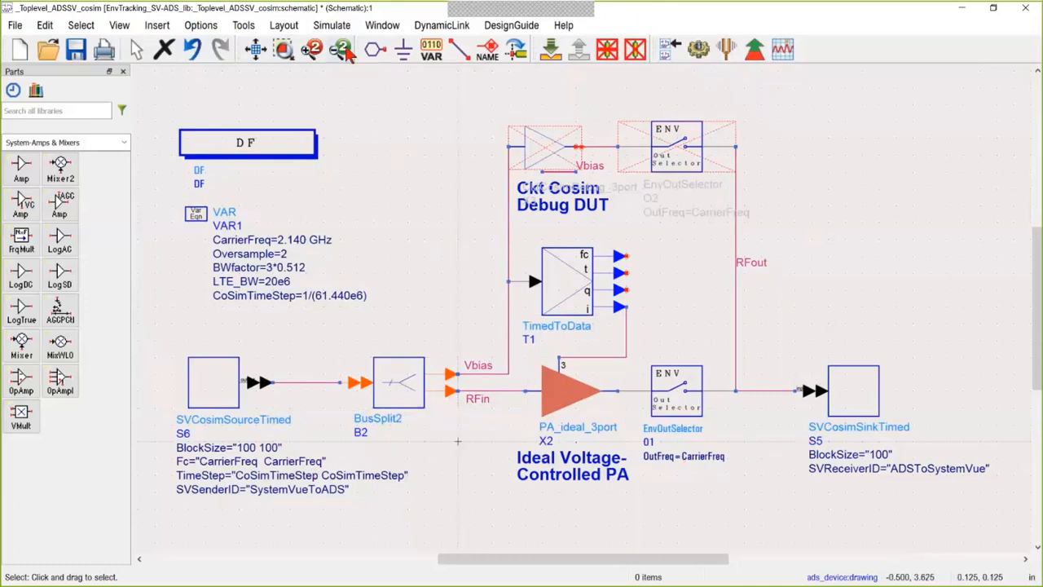
pyautogui.click(331, 25)
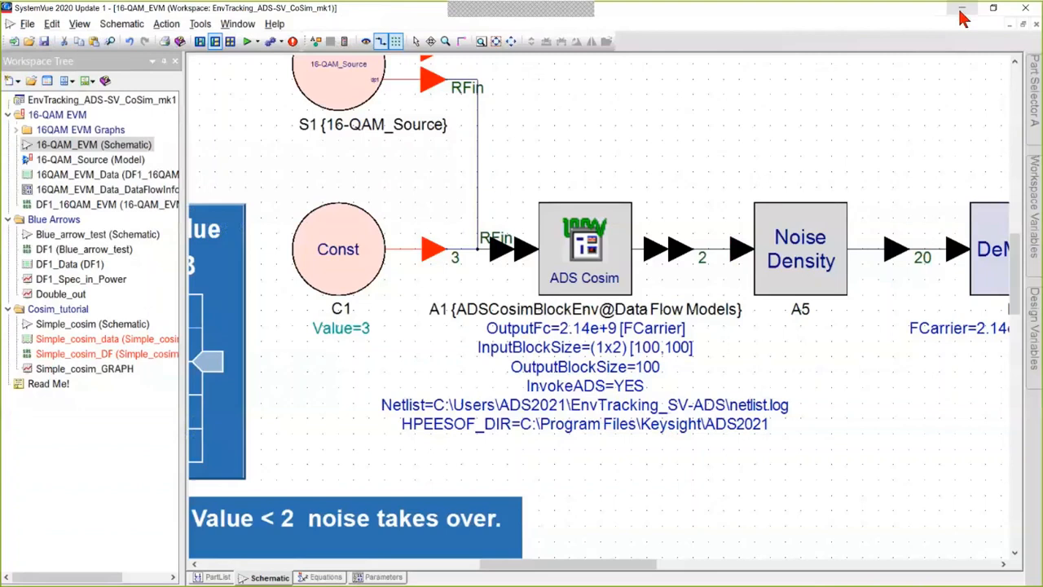
pyautogui.moveTo(383, 416)
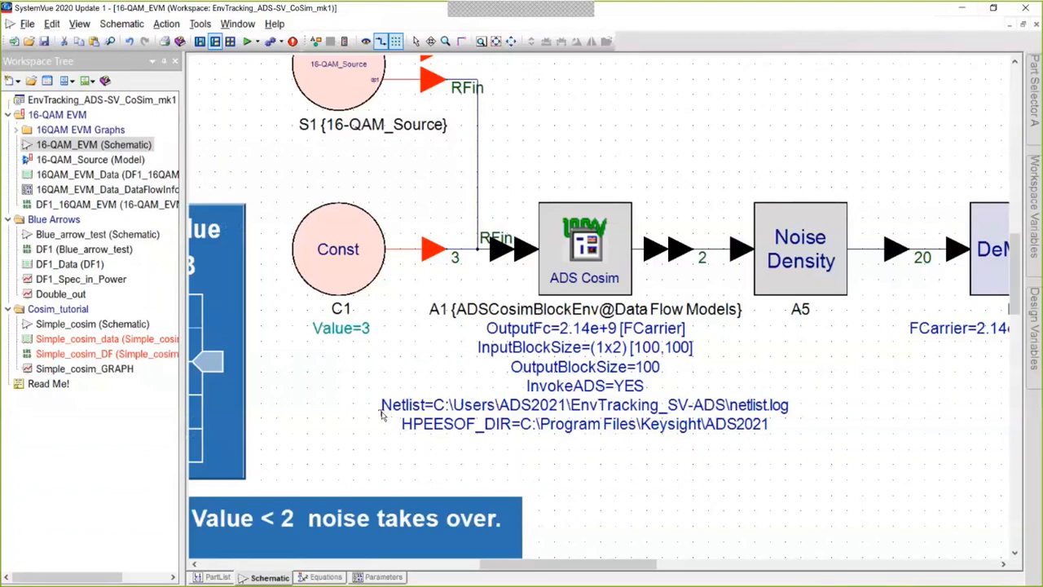
pyautogui.moveTo(607, 422)
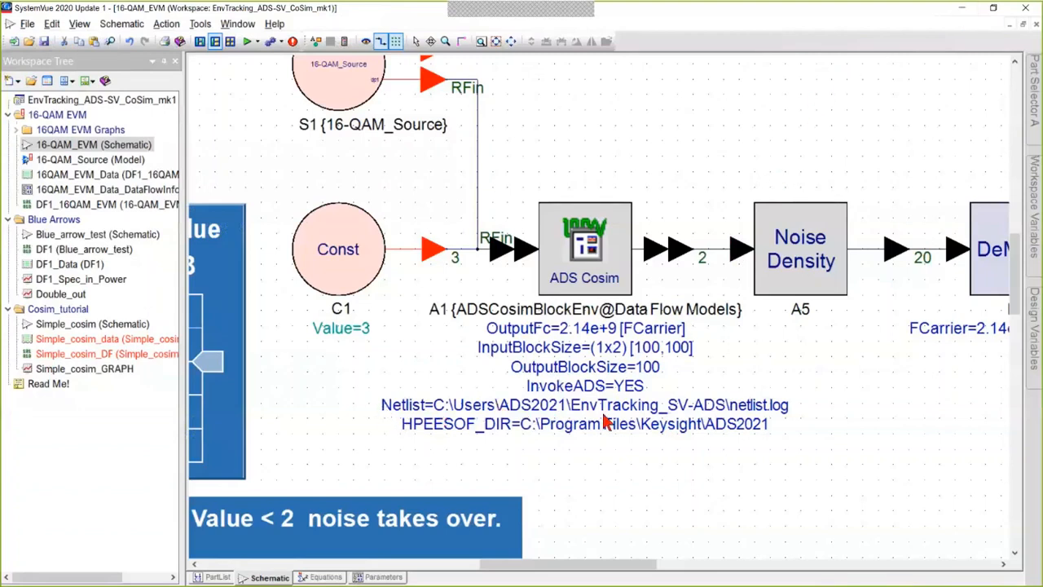
pyautogui.moveTo(794, 411)
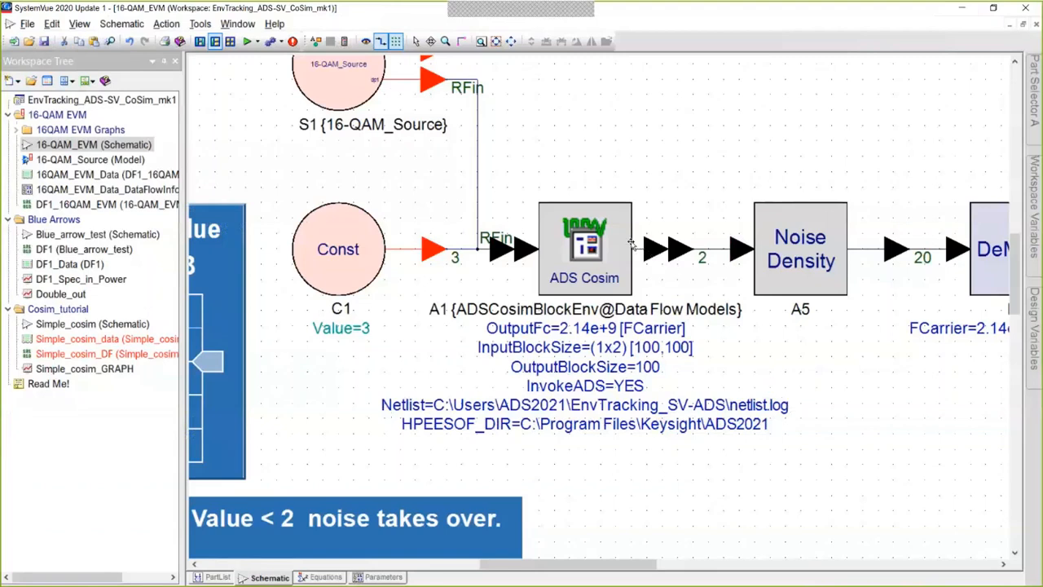
pyautogui.moveTo(401, 449)
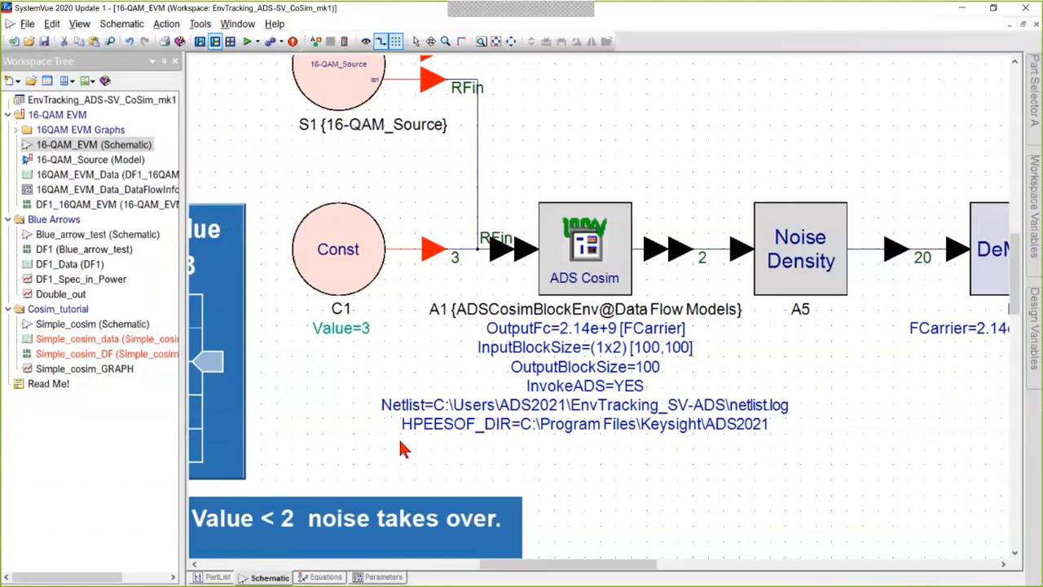
pyautogui.moveTo(618, 430)
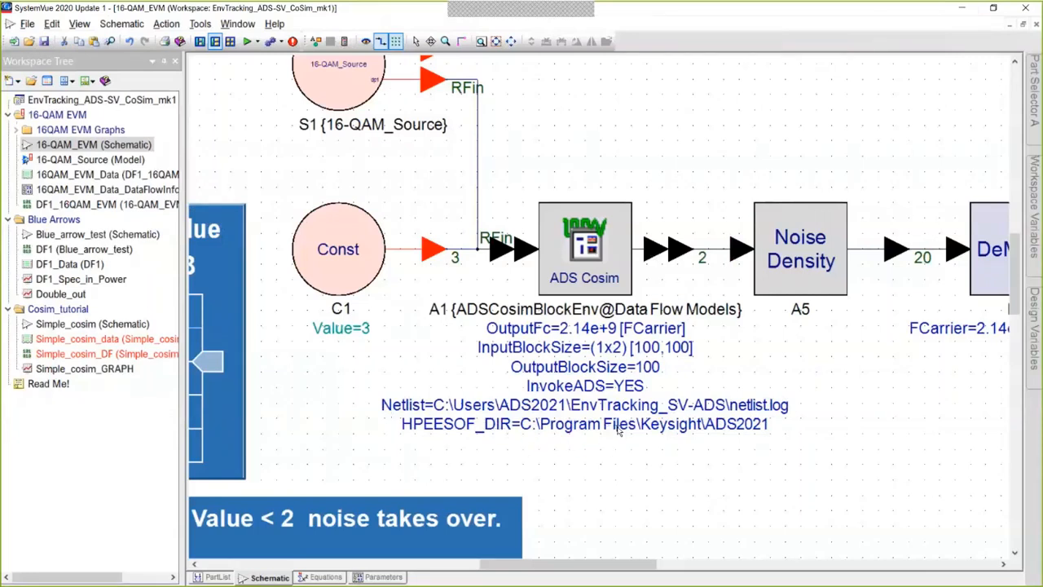
pyautogui.moveTo(621, 429)
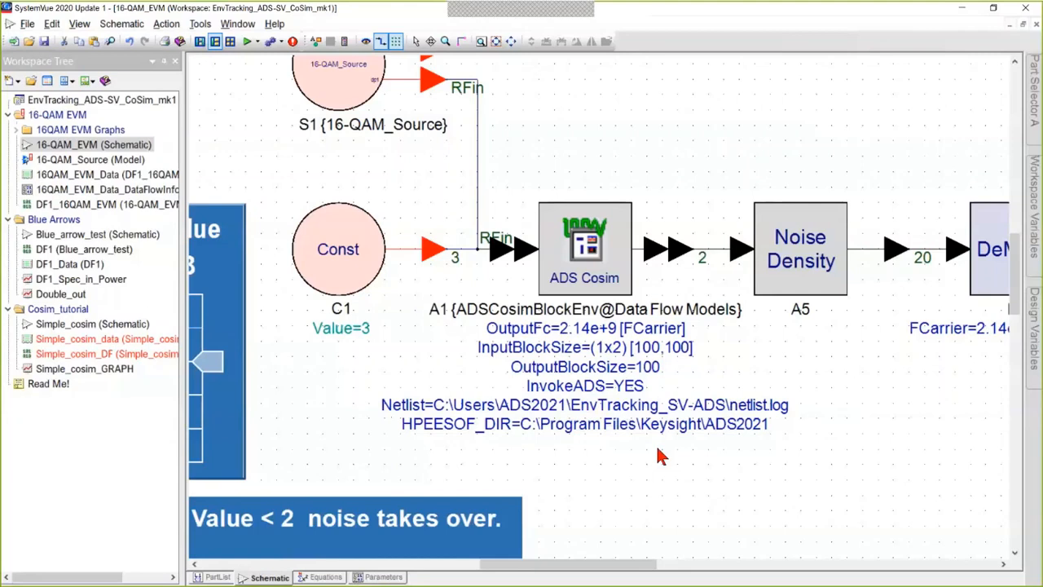
pyautogui.moveTo(651, 359)
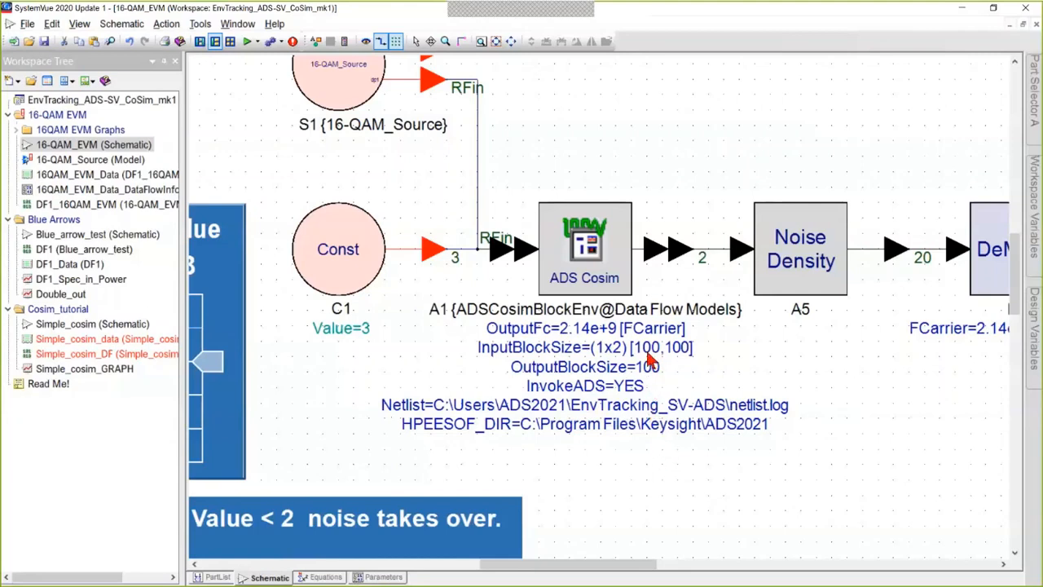
pyautogui.moveTo(652, 381)
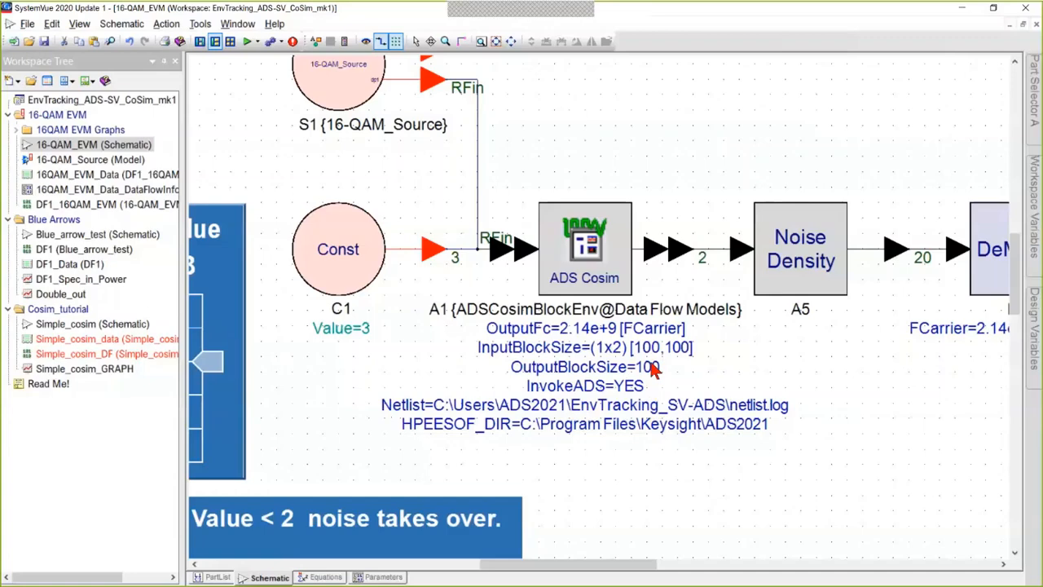
pyautogui.moveTo(603, 314)
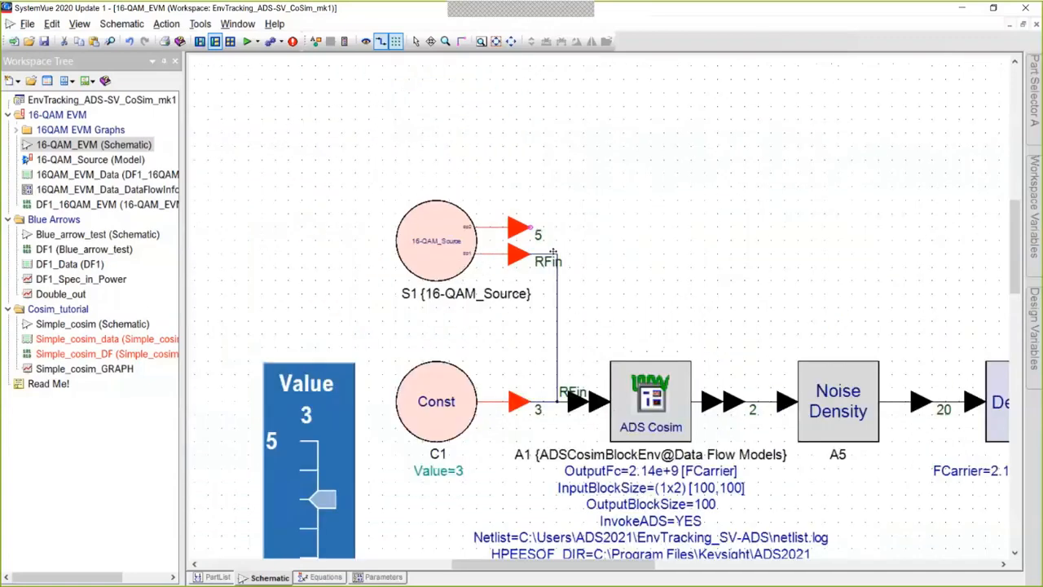
pyautogui.moveTo(677, 404)
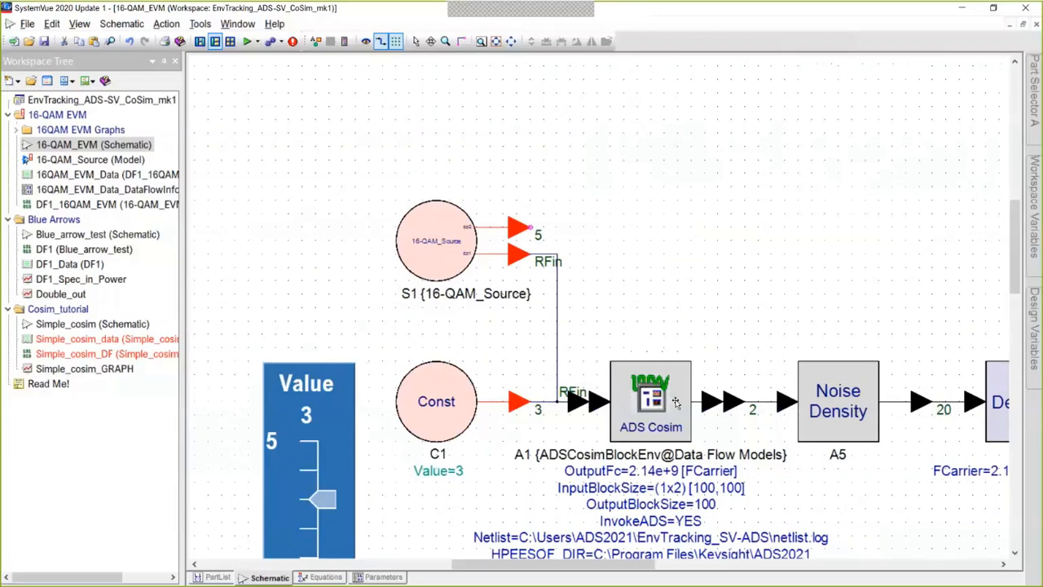
pyautogui.moveTo(444, 257)
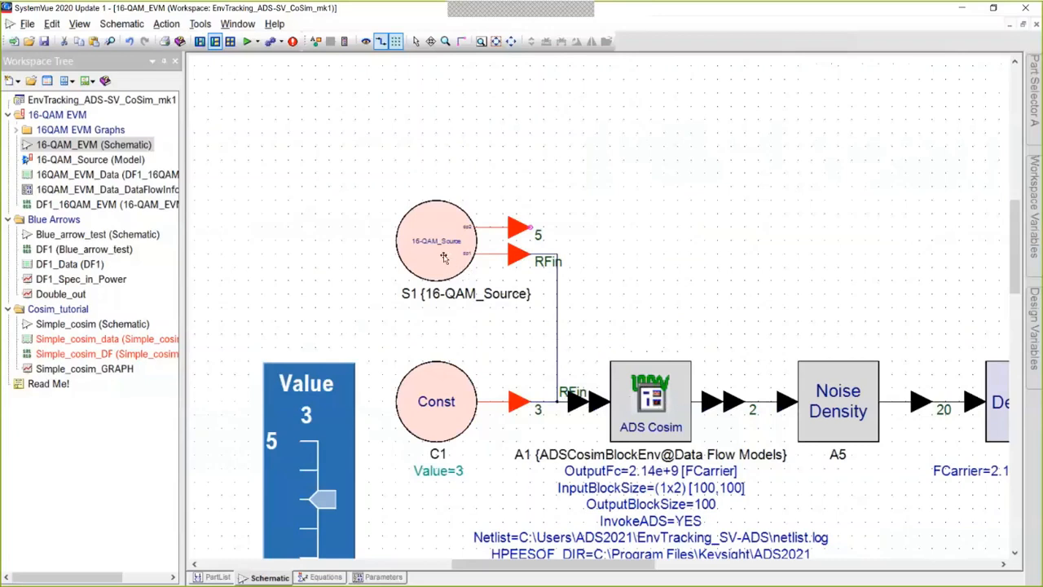
pyautogui.moveTo(436, 266)
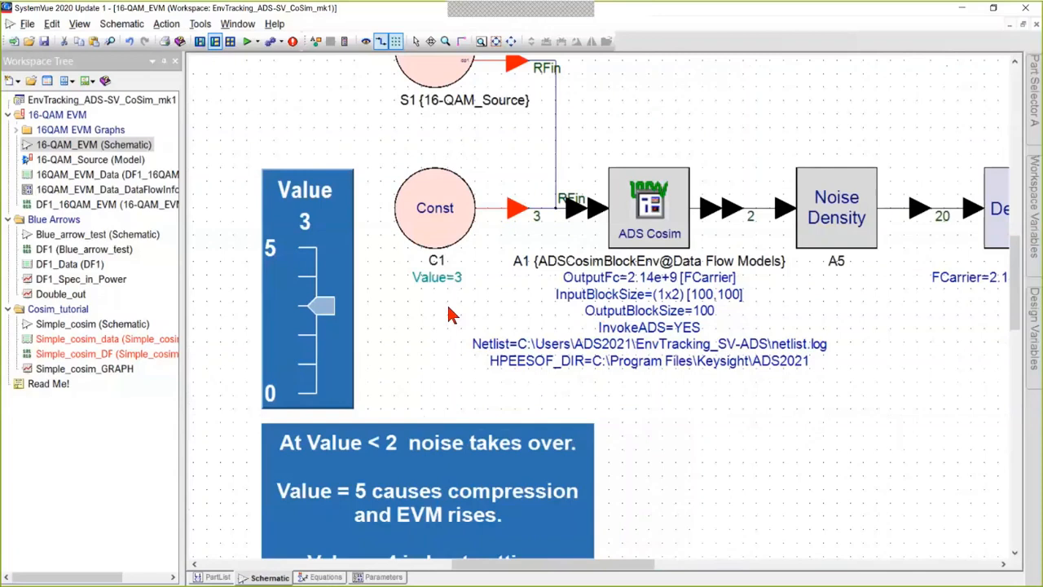
pyautogui.moveTo(434, 316)
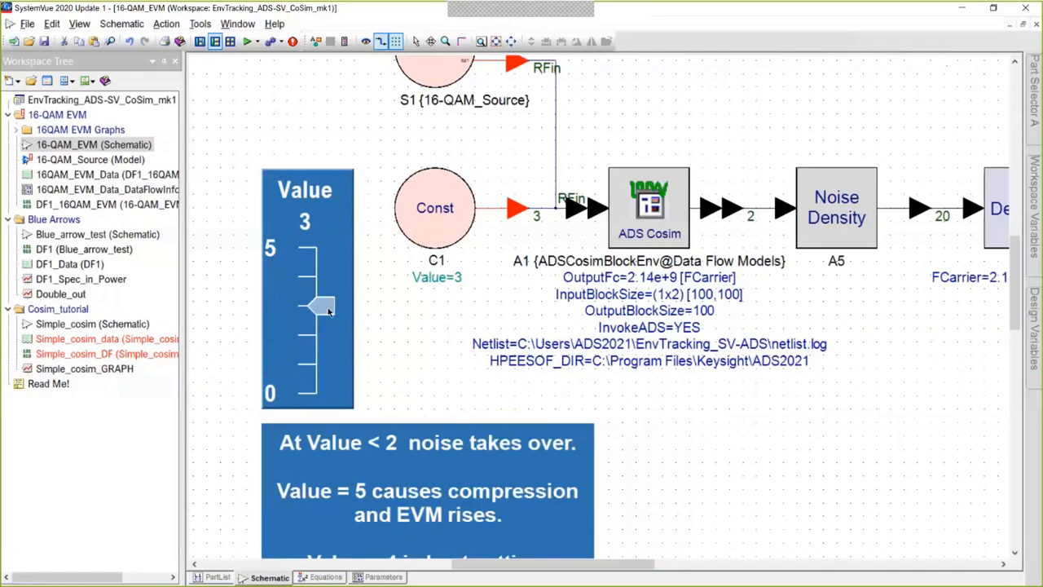
pyautogui.moveTo(992, 64)
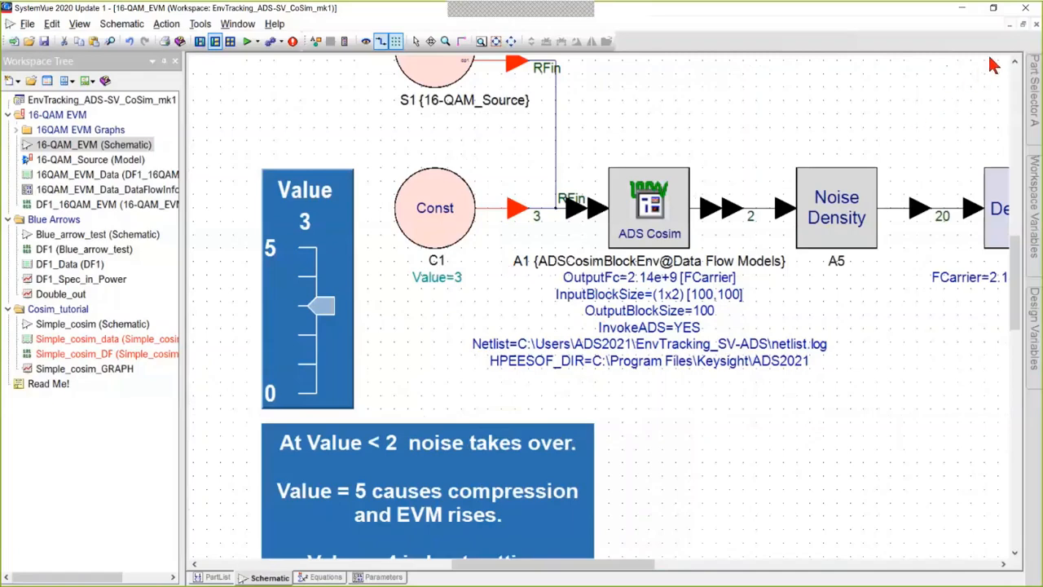
pyautogui.moveTo(993, 8)
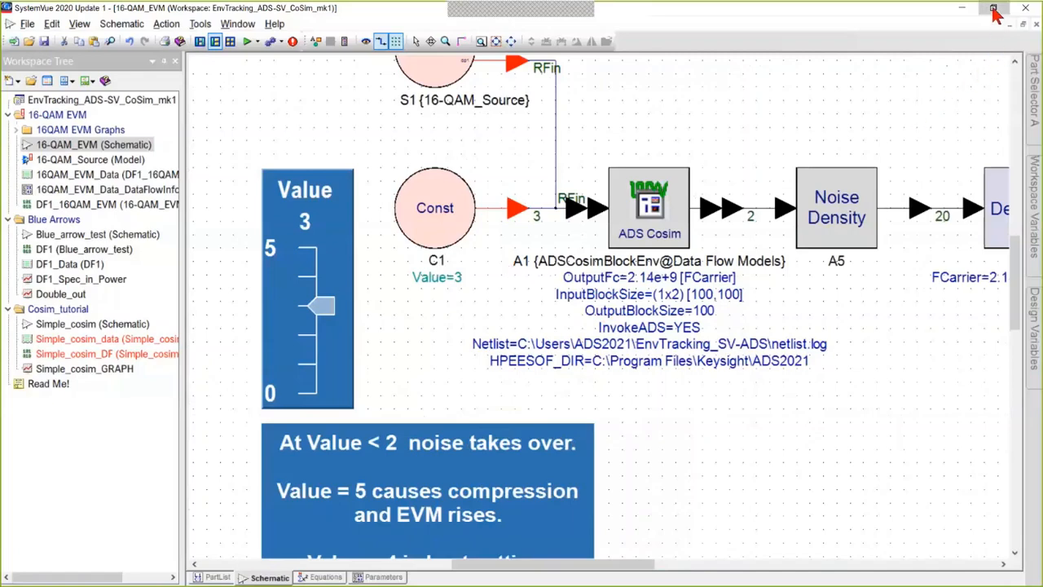
# Resize SystemVue beside the analyser, run the simulation, and slide Value to 0, 4, then 5.
pyautogui.click(252, 45)
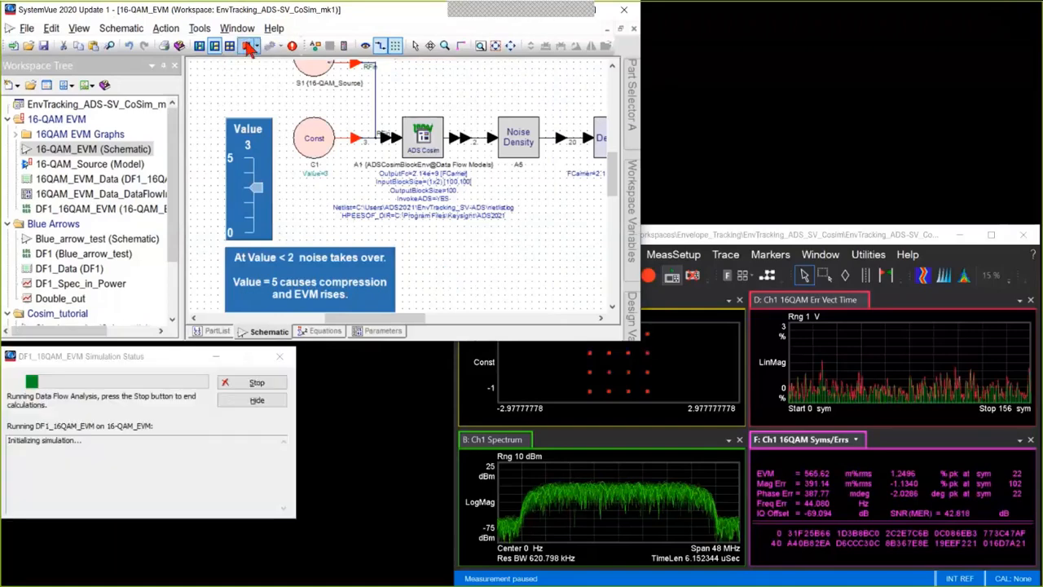
pyautogui.click(249, 45)
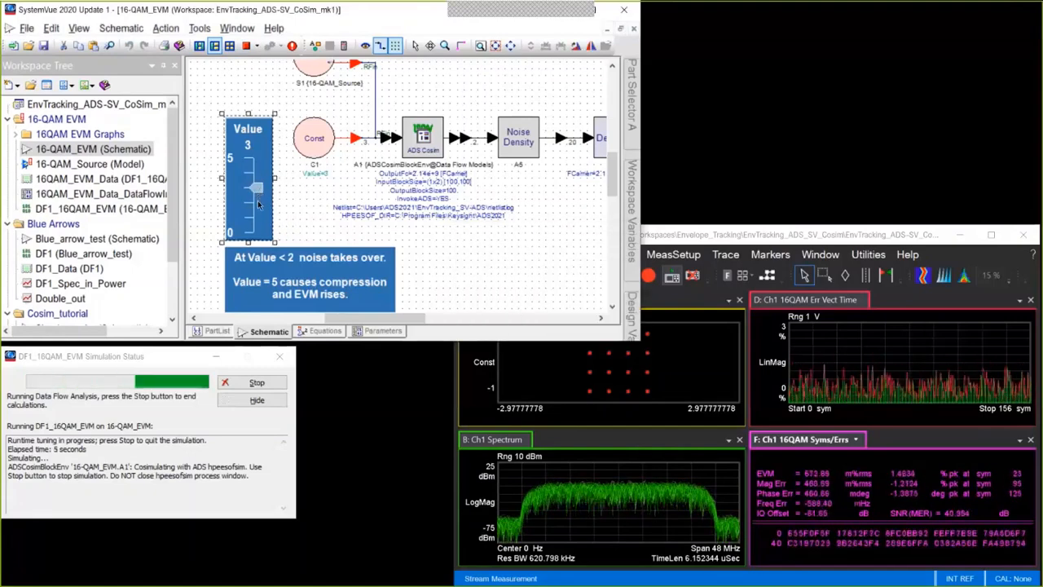
pyautogui.moveTo(256, 187); pyautogui.dragTo(257, 234)
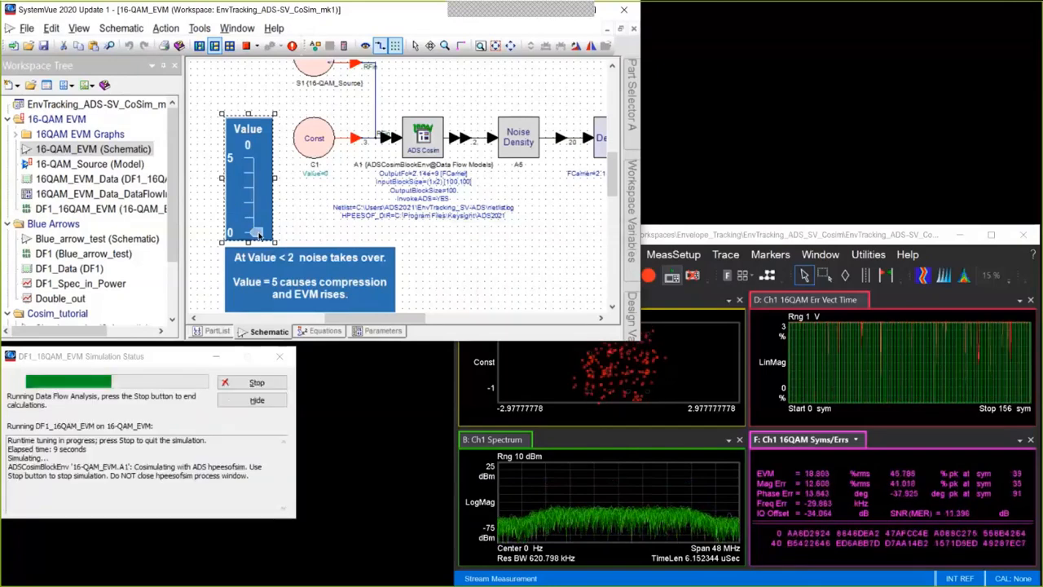
pyautogui.moveTo(248, 235); pyautogui.dragTo(255, 185)
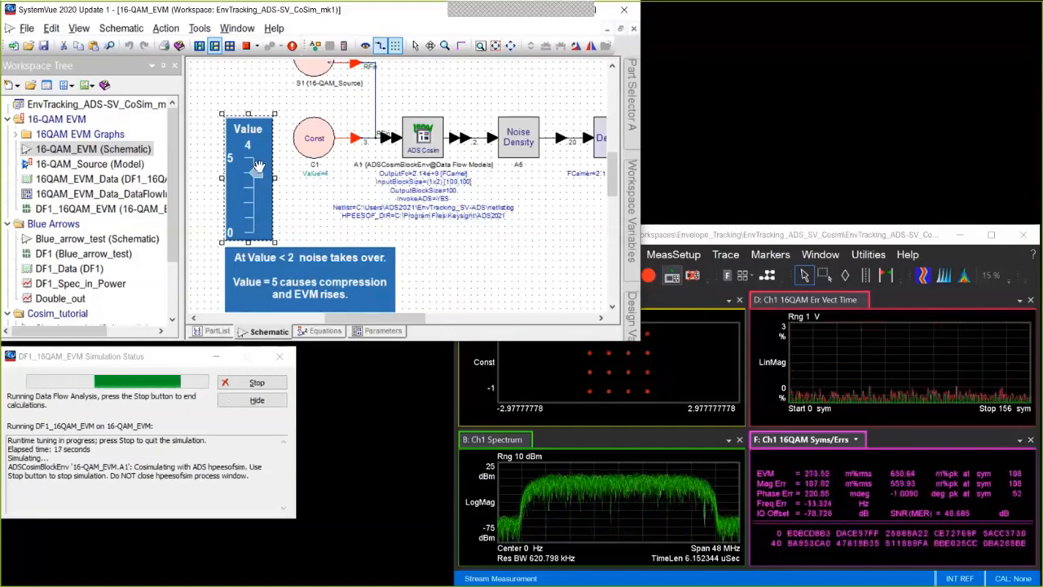
pyautogui.moveTo(252, 167); pyautogui.dragTo(253, 155)
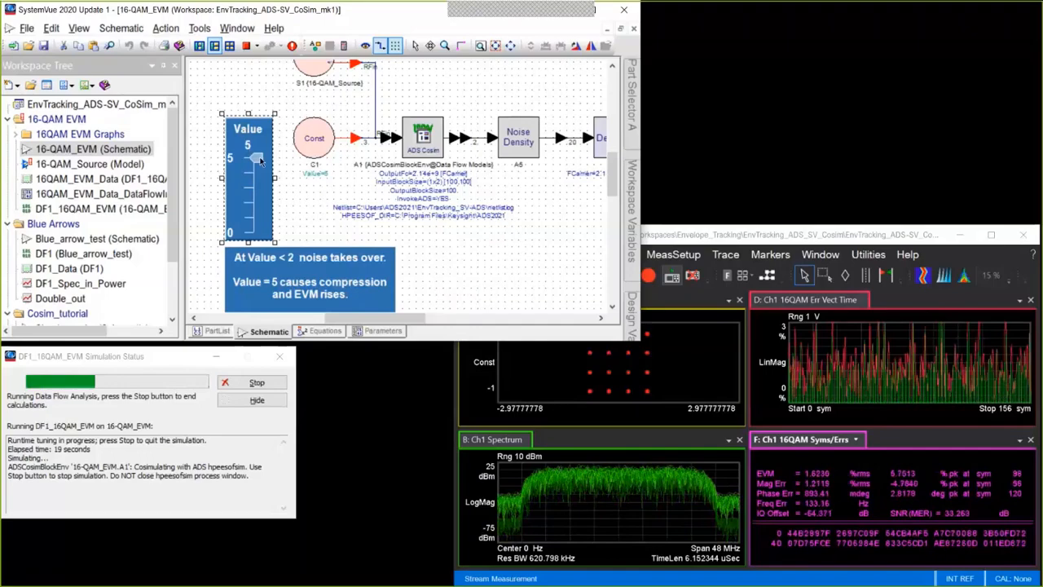